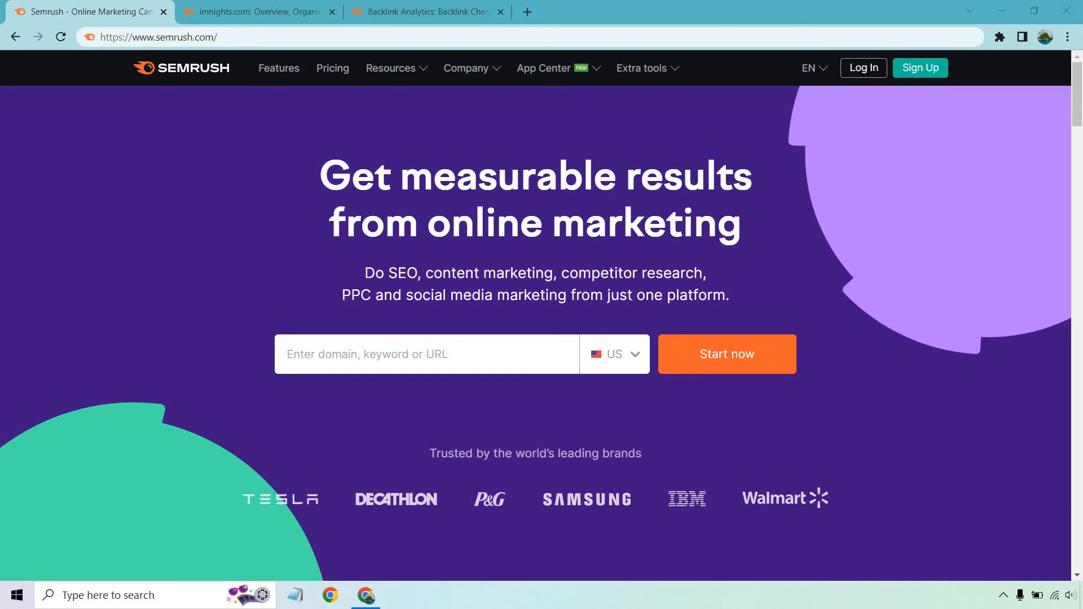
mouse_move(698, 6)
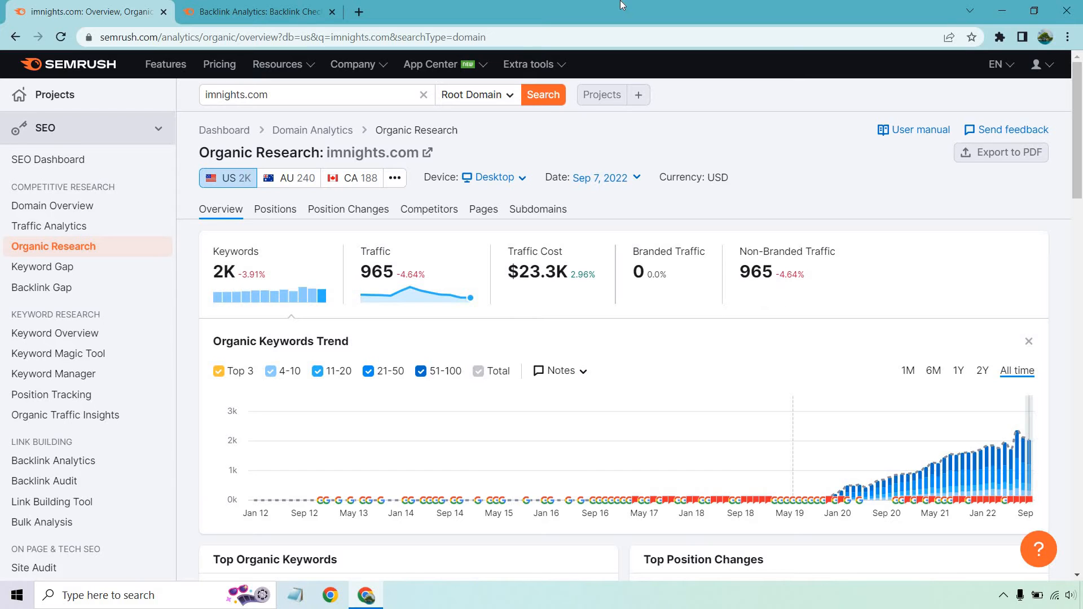
mouse_move(429, 210)
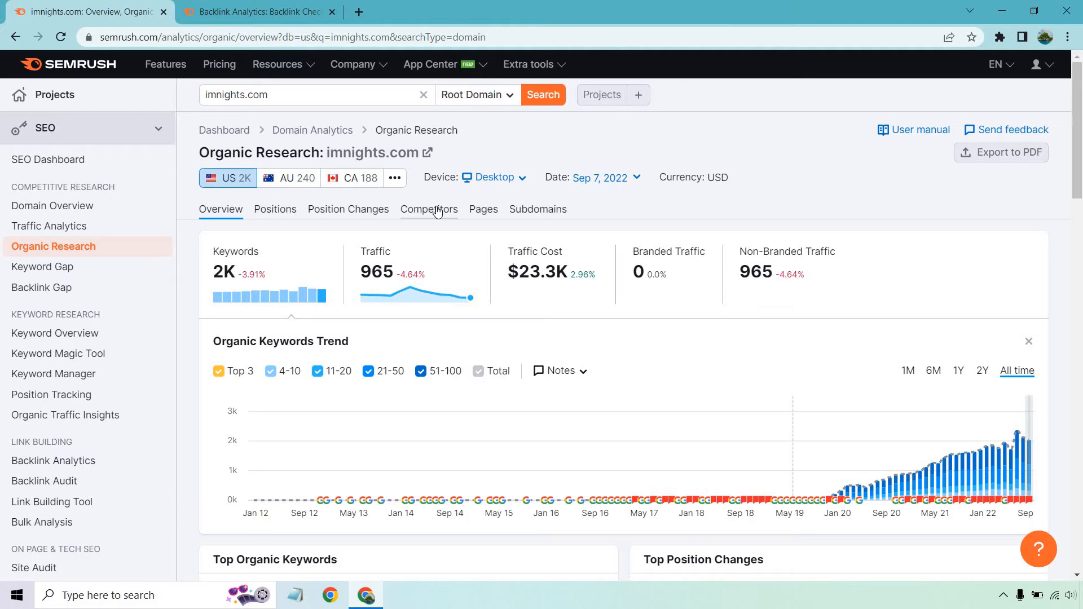
- Show imnights.com's organic competitors, viewing the positioning map and competitors table
left_click(428, 209)
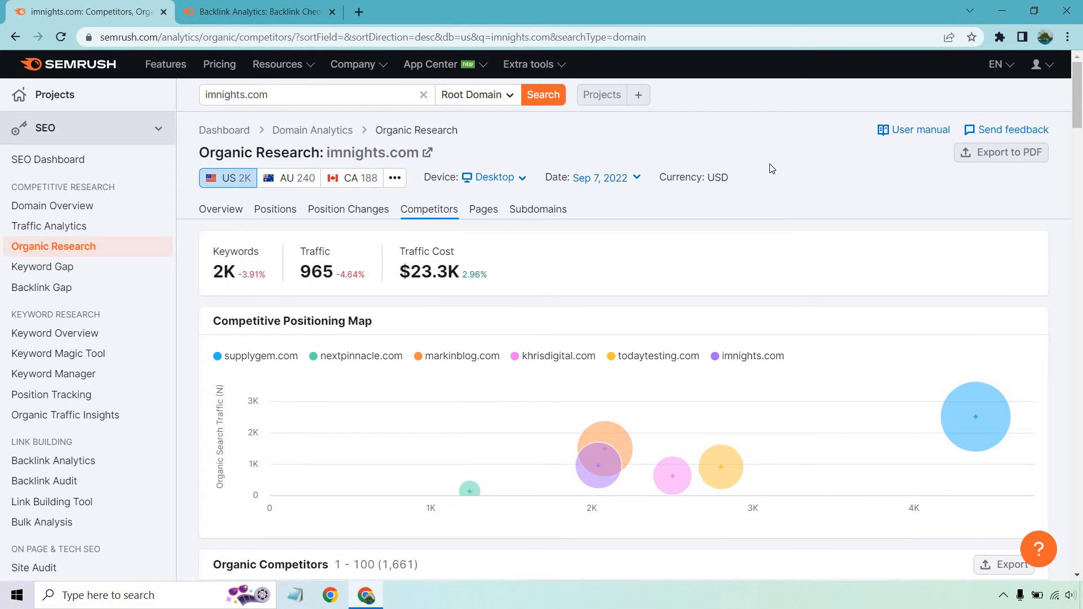
scroll("down", 3)
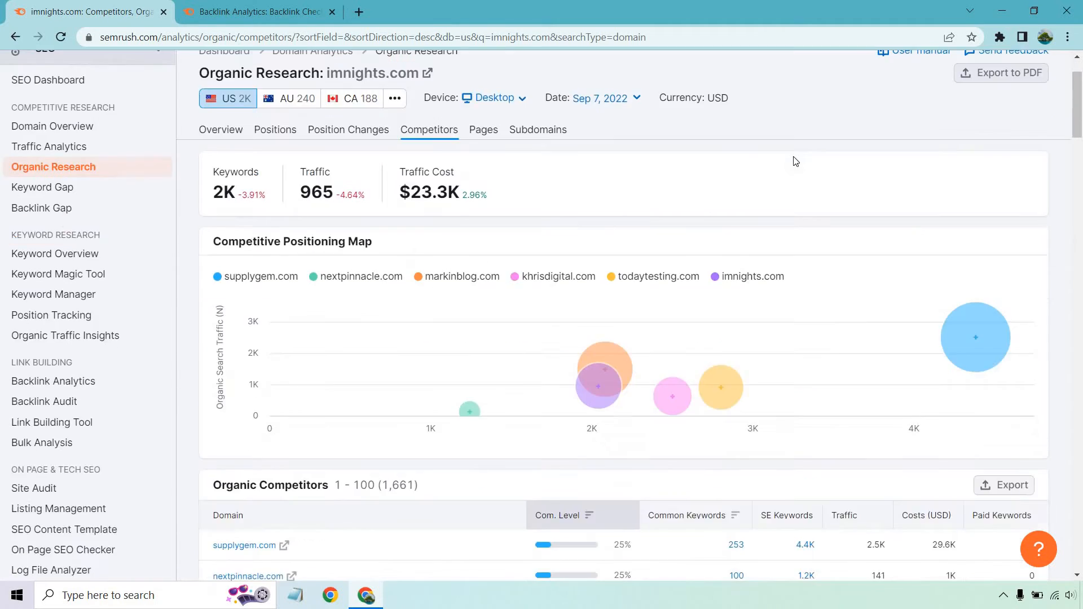
scroll("down", 3)
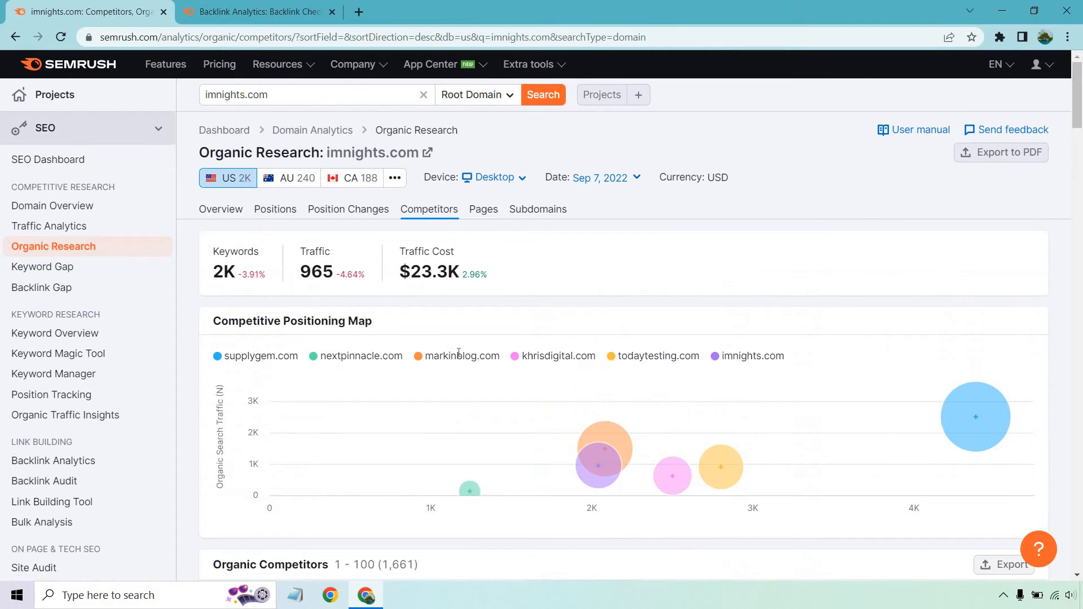
- List supplygem.com's organic keyword positions filtered to Very easy KD, browsing the 204 results
type("supplygem.com")
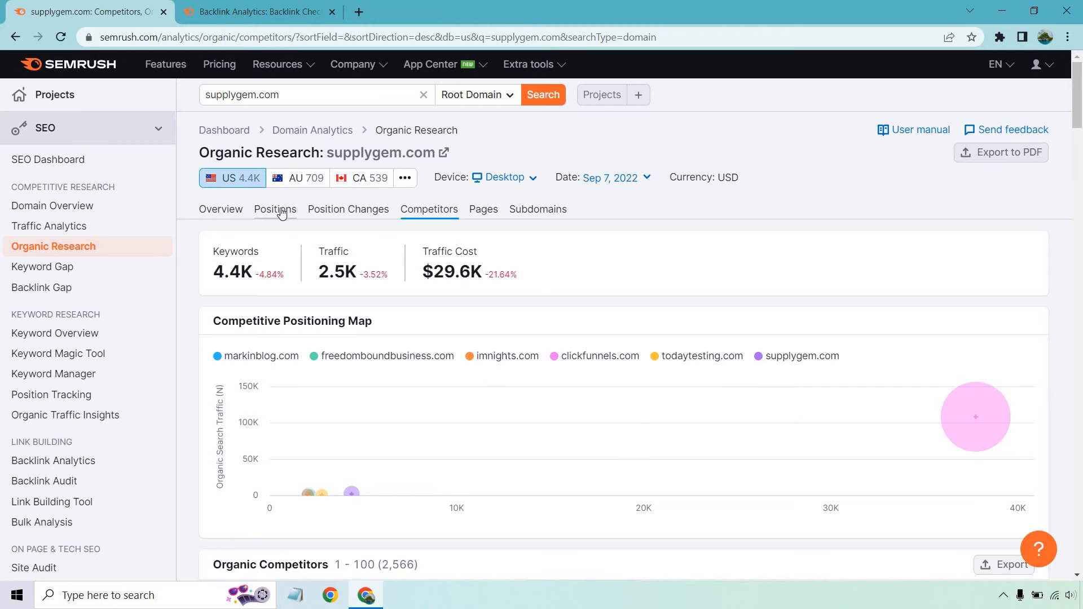
left_click(274, 210)
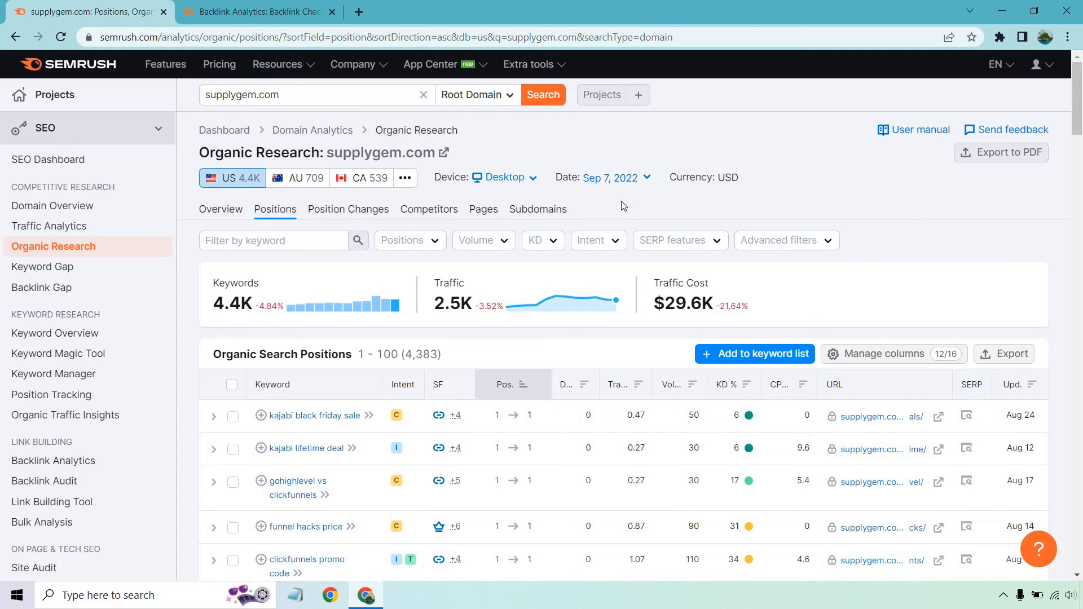
left_click(543, 240)
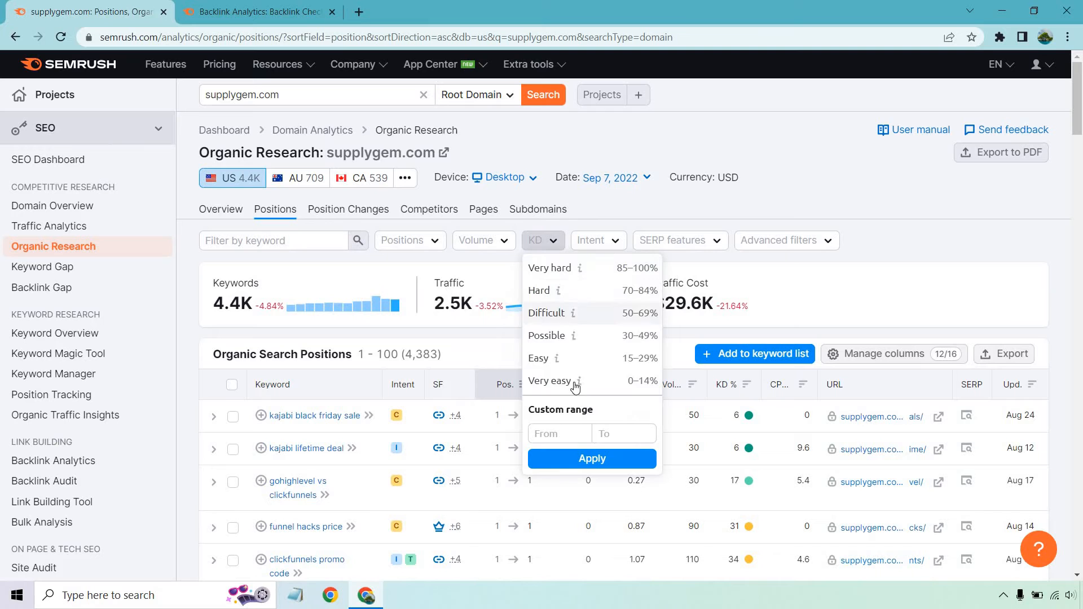
left_click(549, 381)
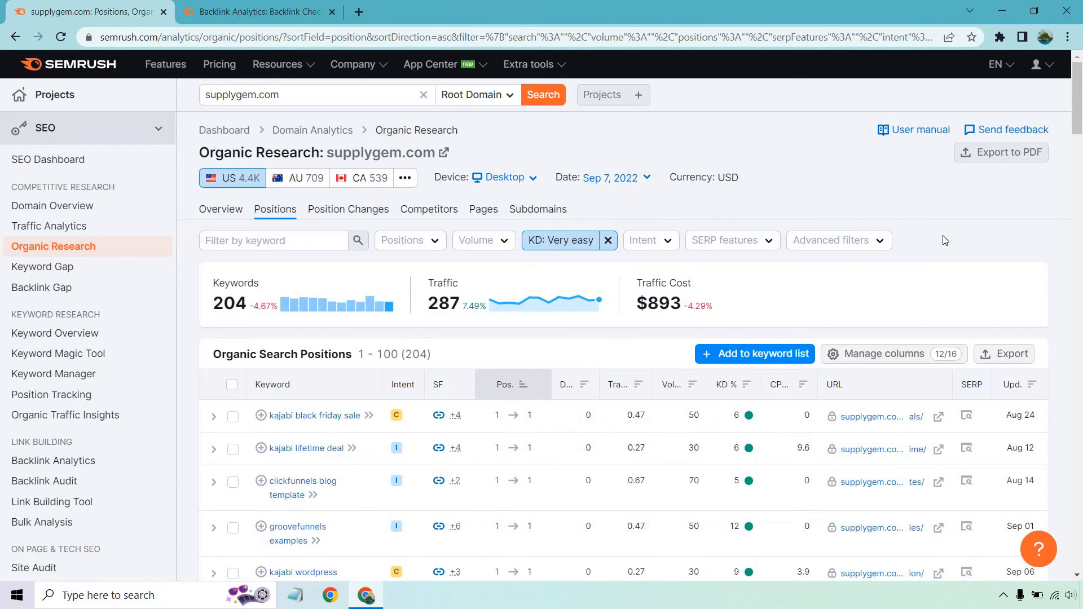
scroll("down", 3)
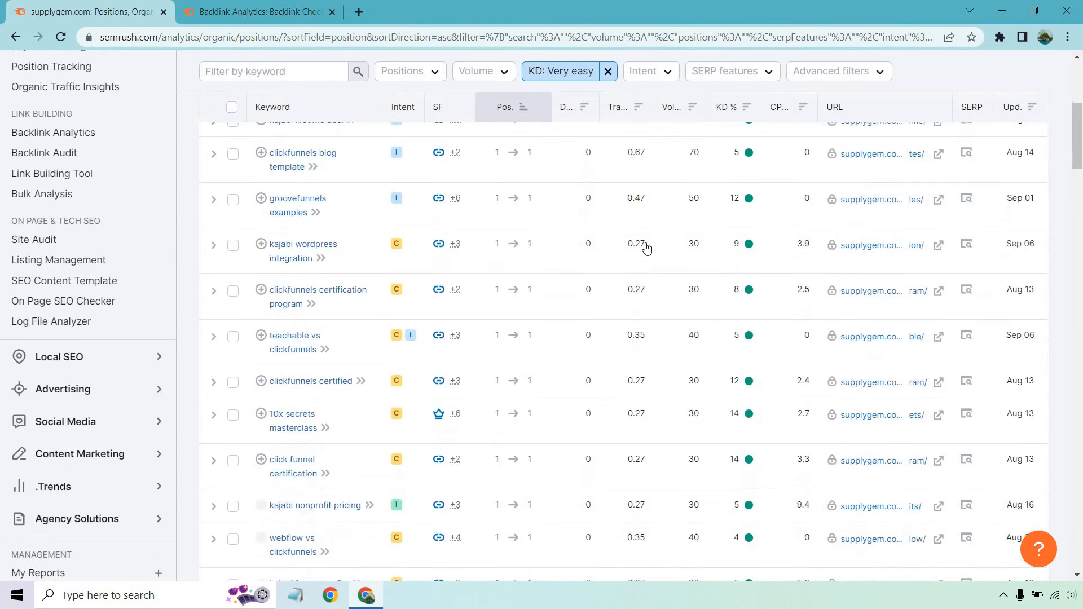
scroll("down", 3)
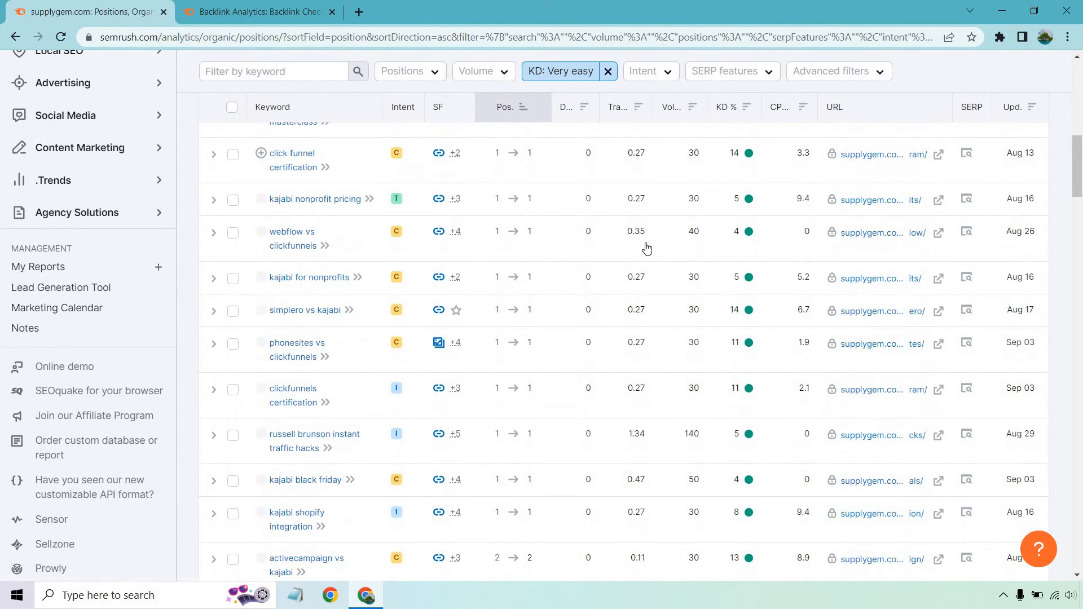
scroll("down", 3)
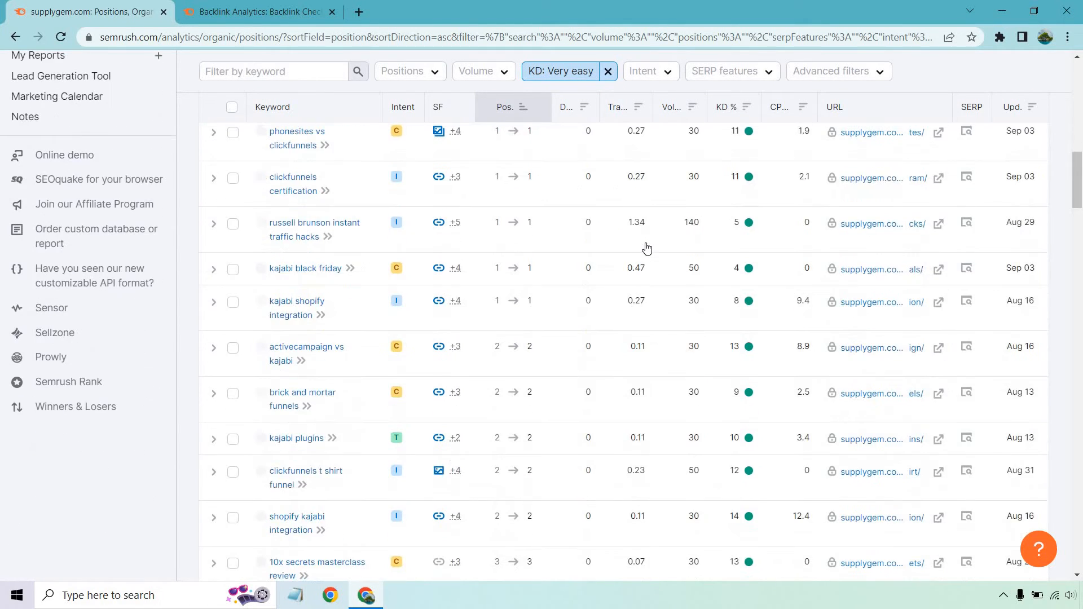
scroll("down", 3)
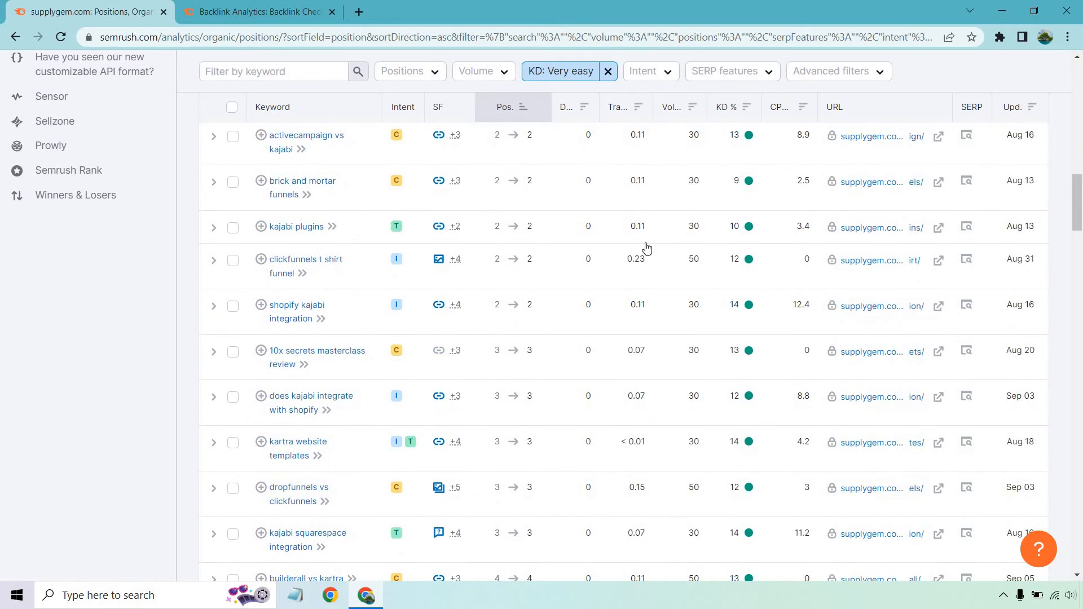
scroll("down", 3)
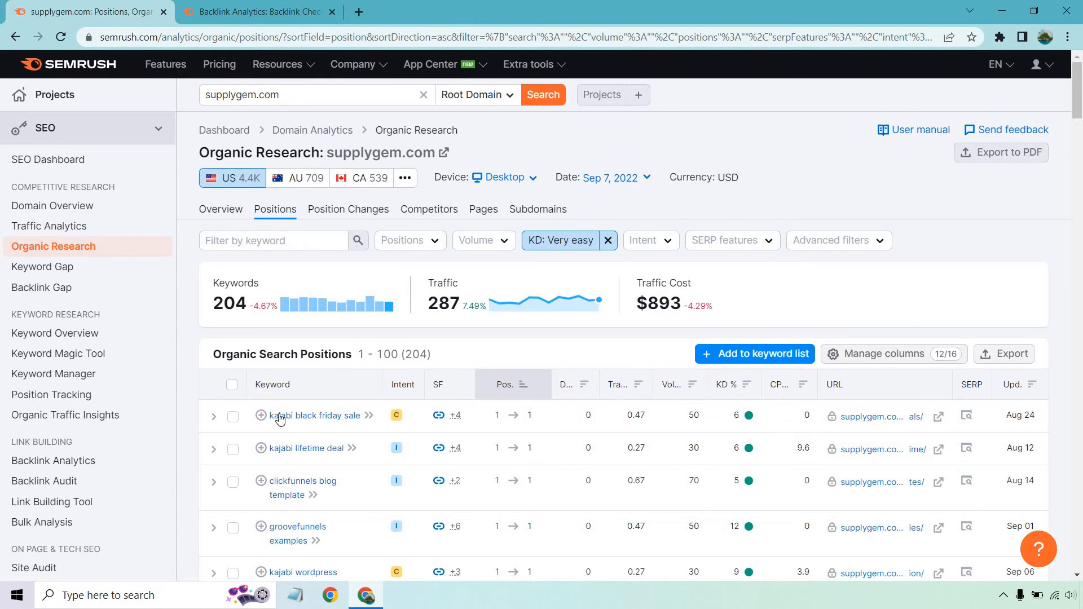
mouse_move(305, 447)
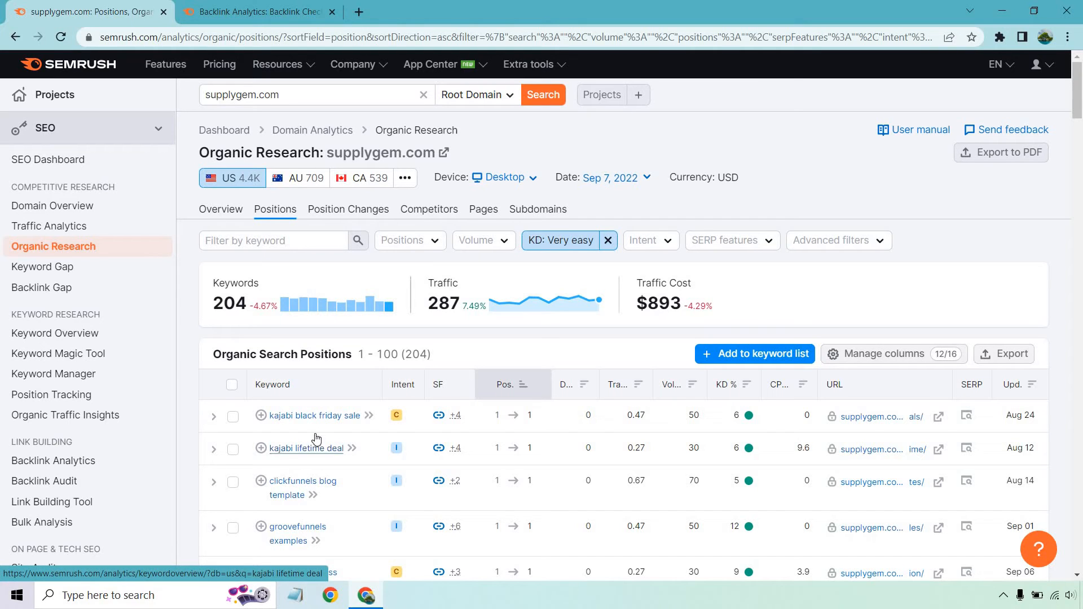
mouse_move(306, 447)
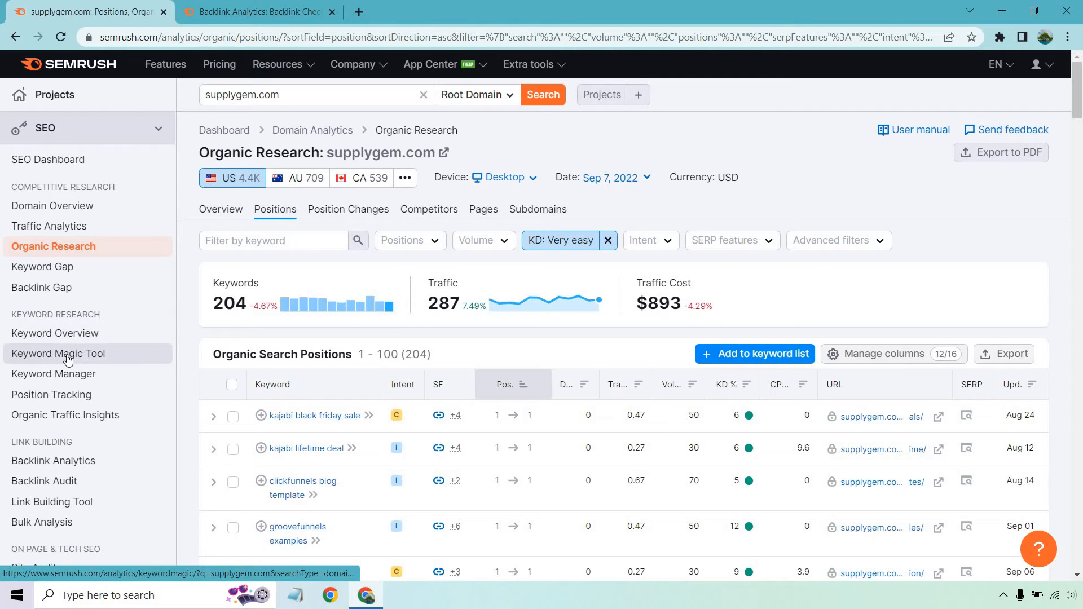
- Filter the Keyword Magic Tool ideas for 'kajabi' to Very easy KD and browse the results
left_click(58, 353)
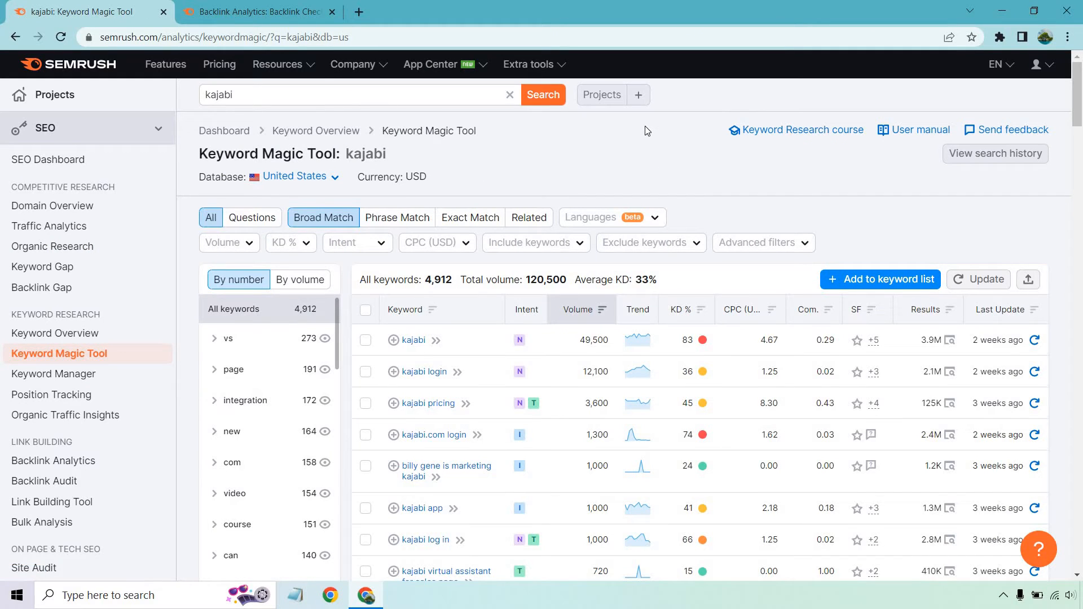
mouse_move(519, 249)
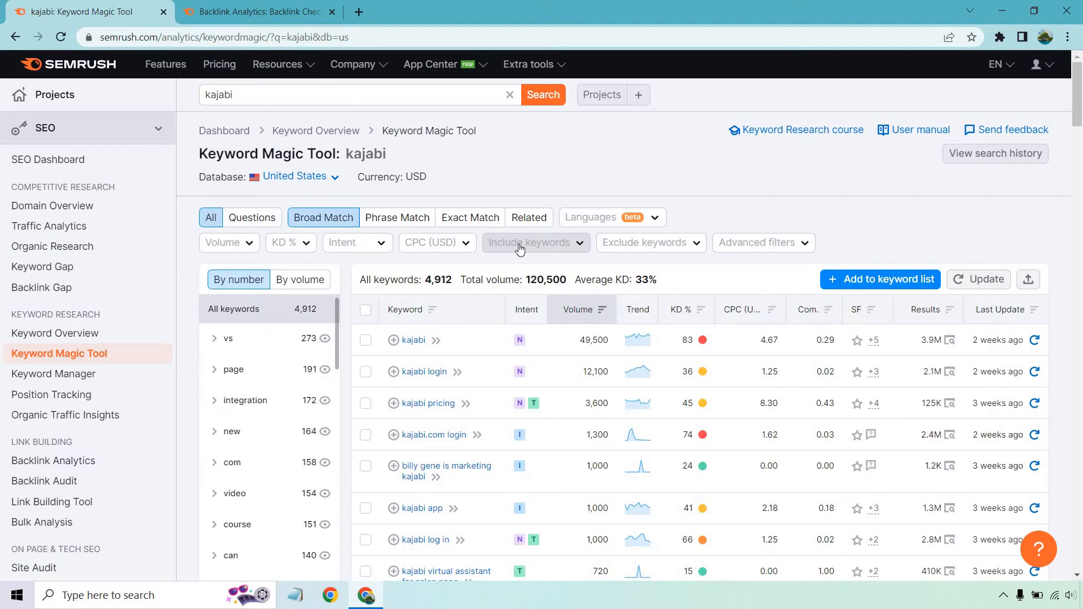
mouse_move(297, 249)
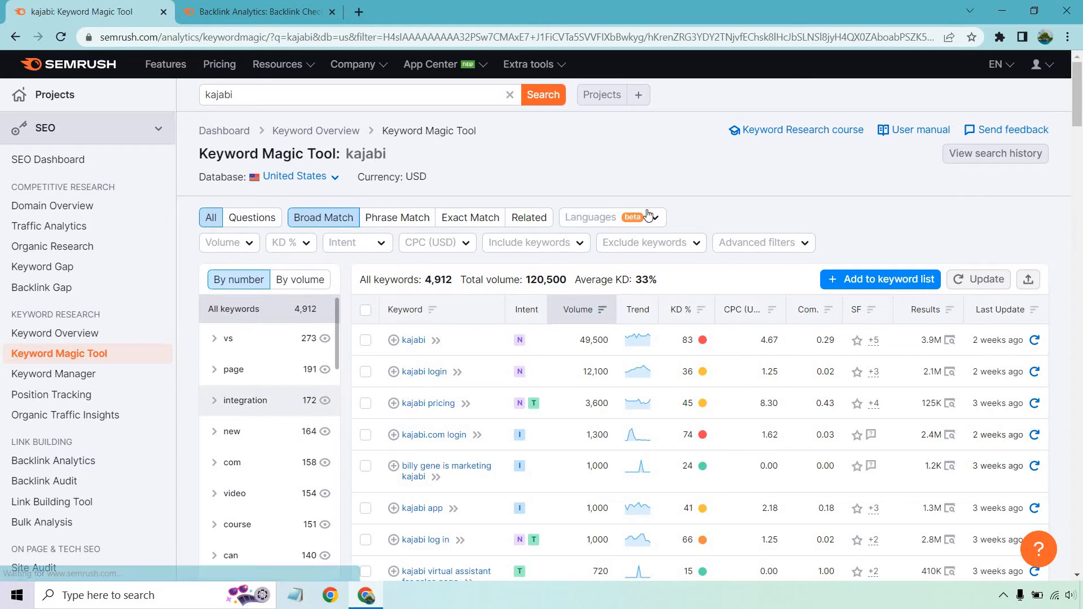
left_click(286, 242)
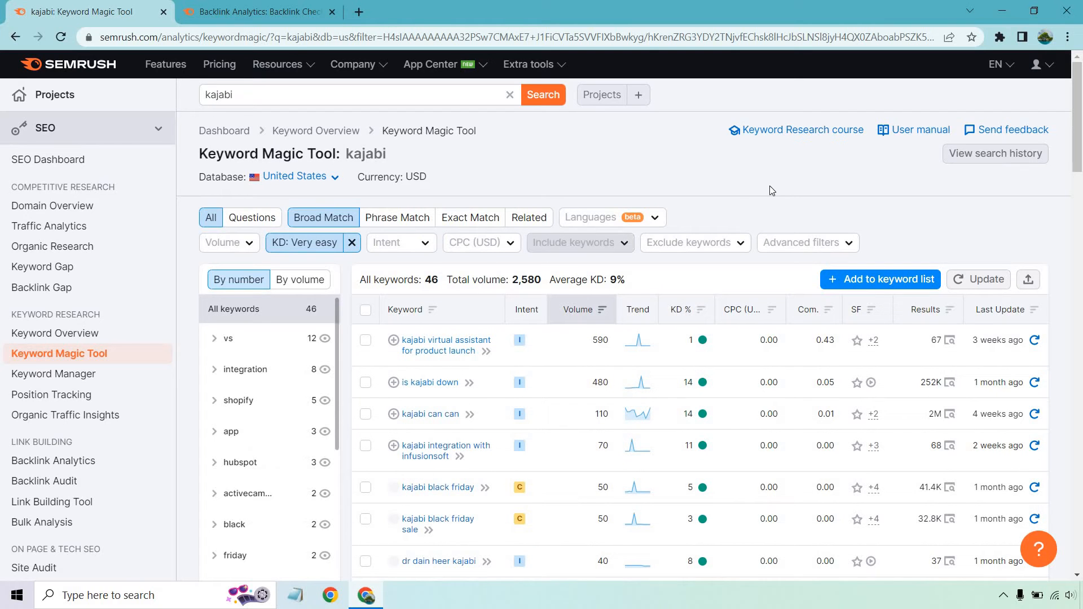
scroll("down", 3)
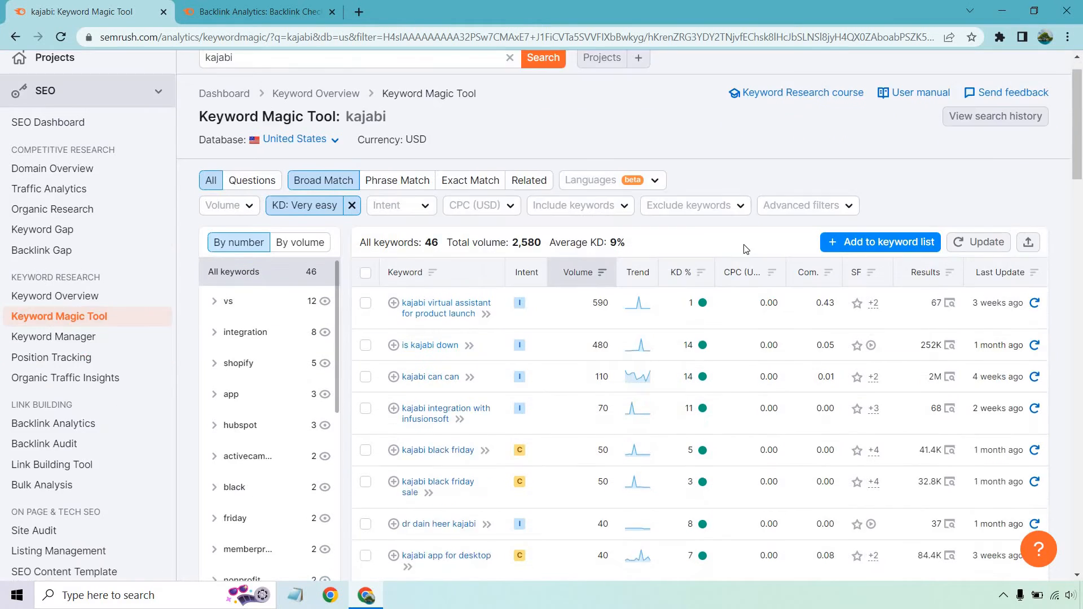
scroll("down", 3)
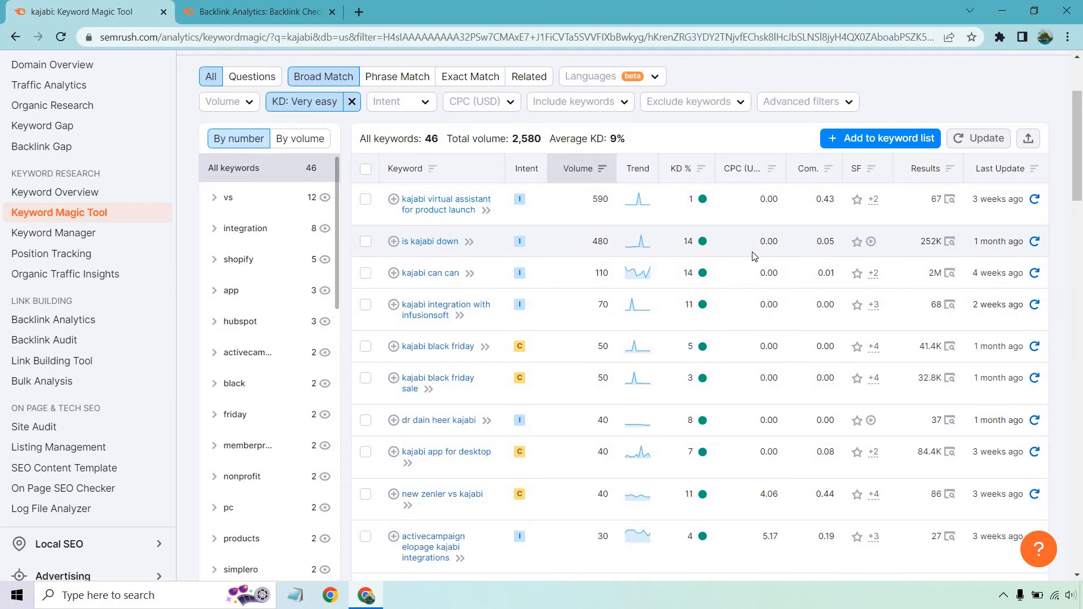
scroll("down", 3)
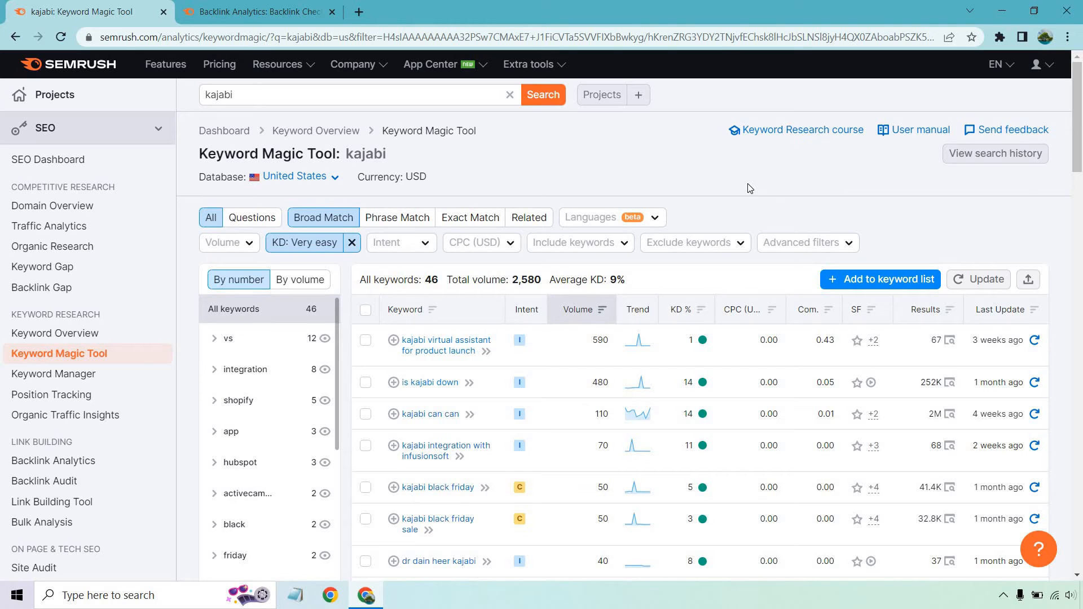
mouse_move(746, 188)
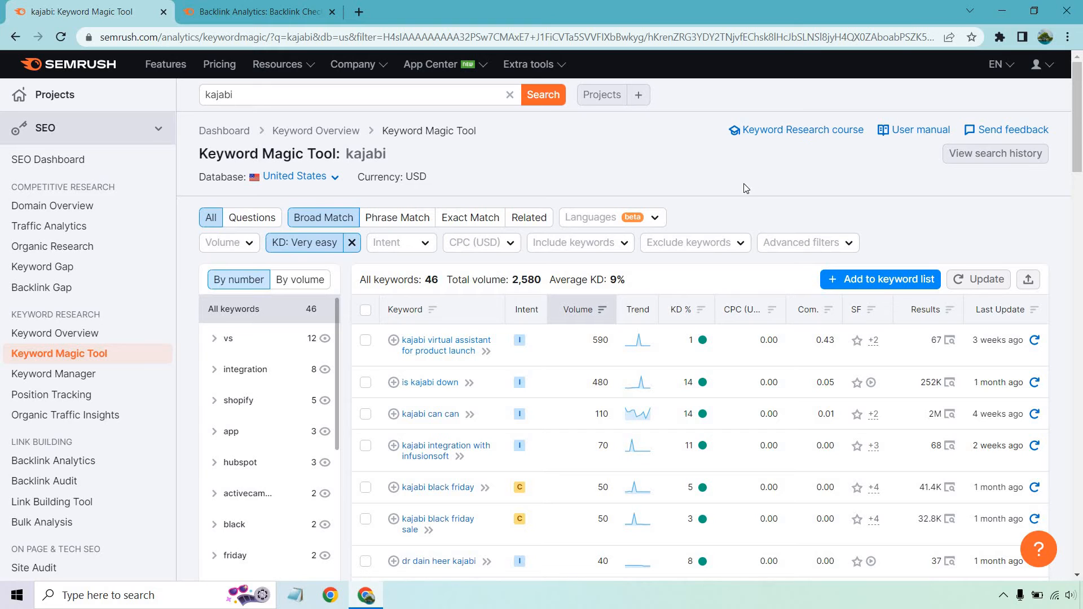
- Analyze supplygem.com in Backlink Analytics and view its list of about 8.7K backlinks
left_click(256, 12)
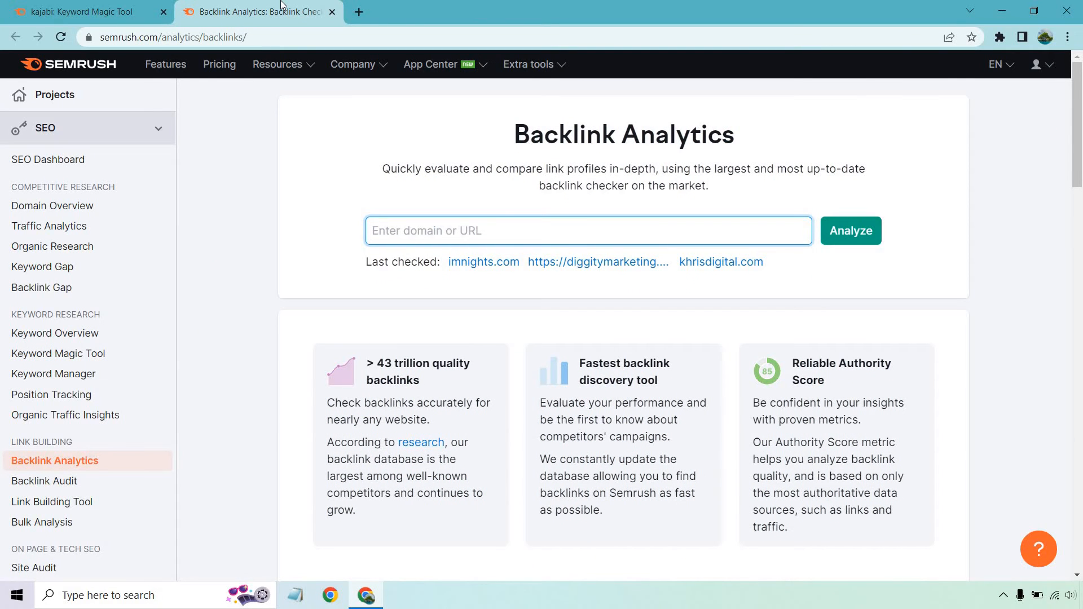
left_click(850, 230)
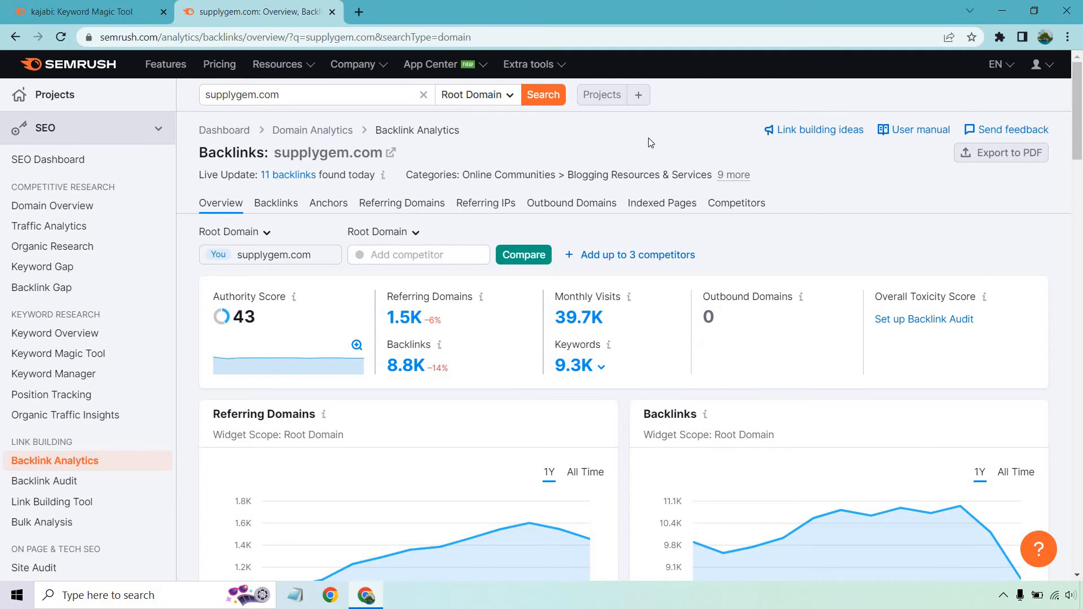
left_click(275, 204)
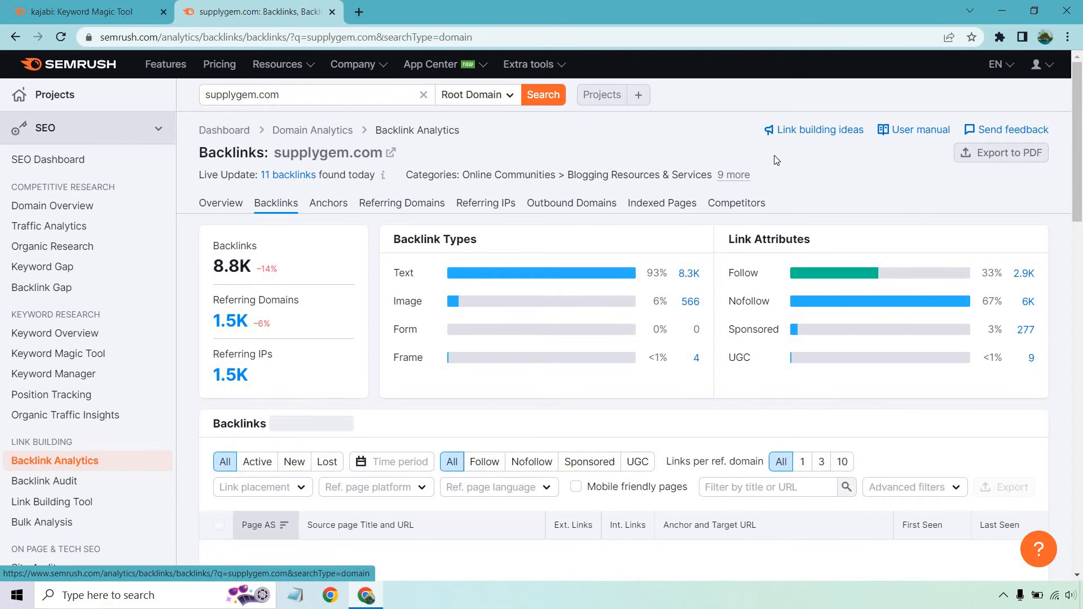
mouse_move(822, 253)
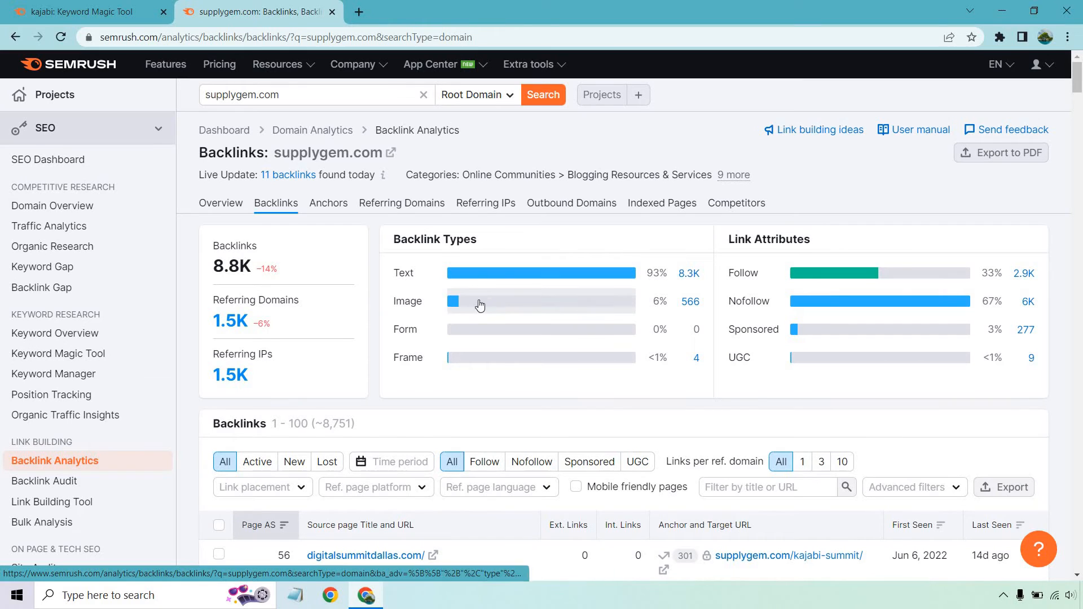
scroll("down", 3)
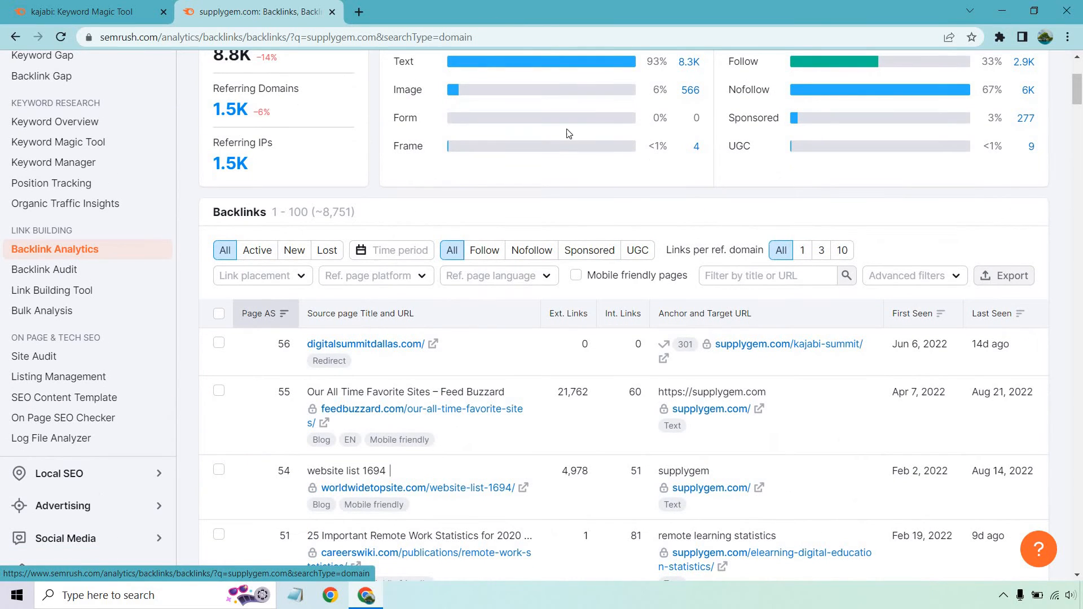
mouse_move(257, 250)
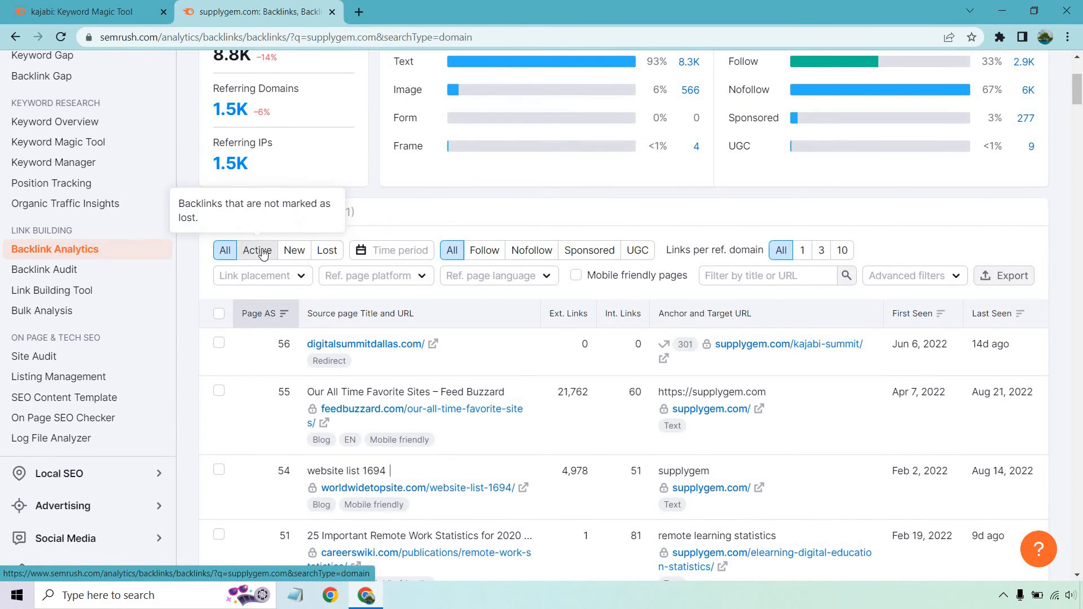
- Filter supplygem.com's backlinks to Active and Follow and browse the 1,828 results
left_click(256, 250)
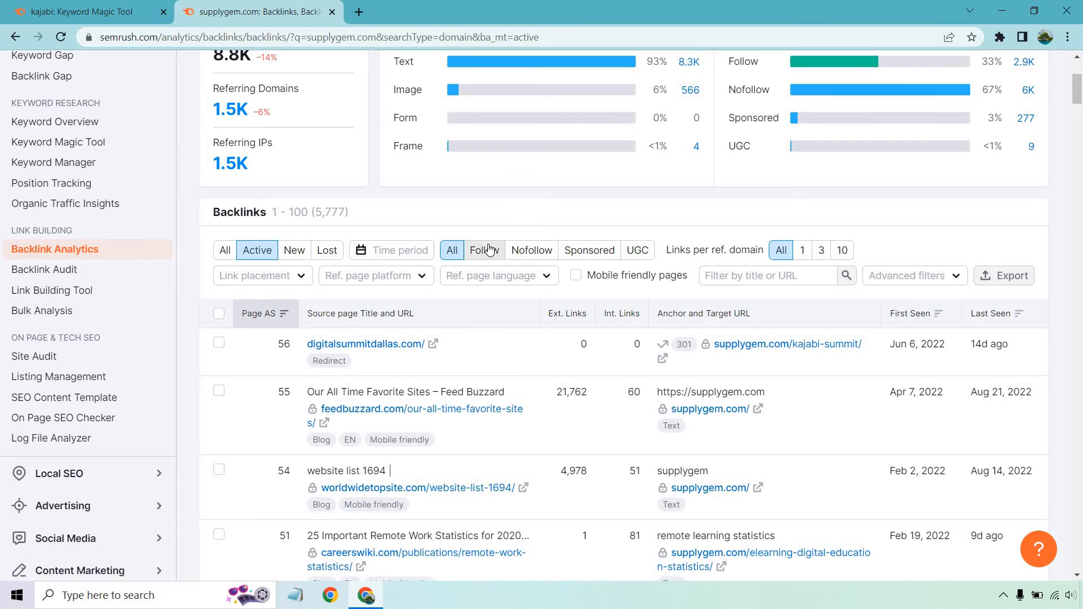
left_click(484, 250)
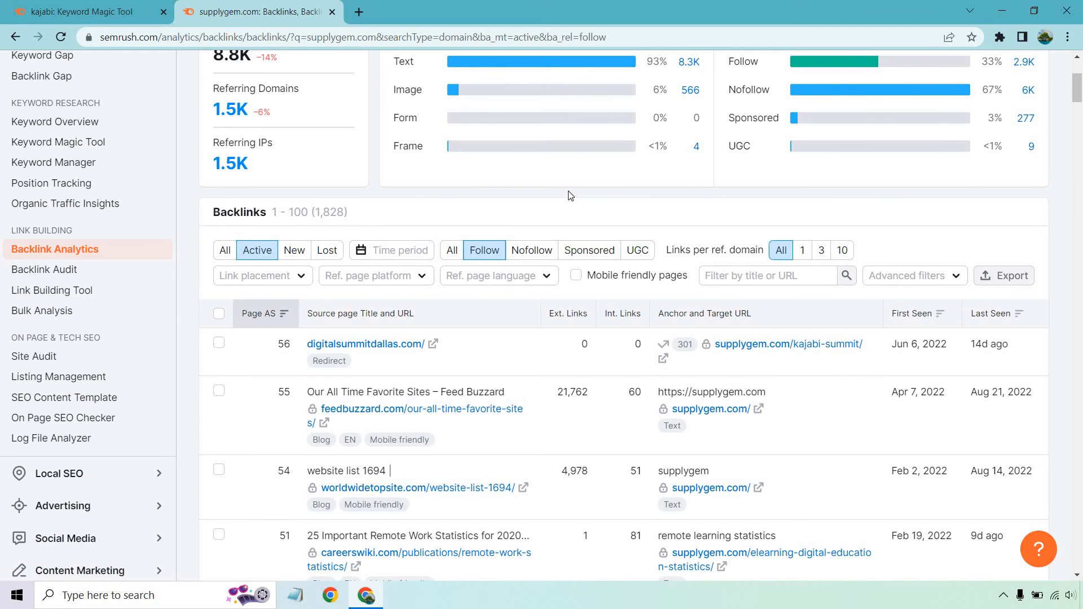
scroll("down", 3)
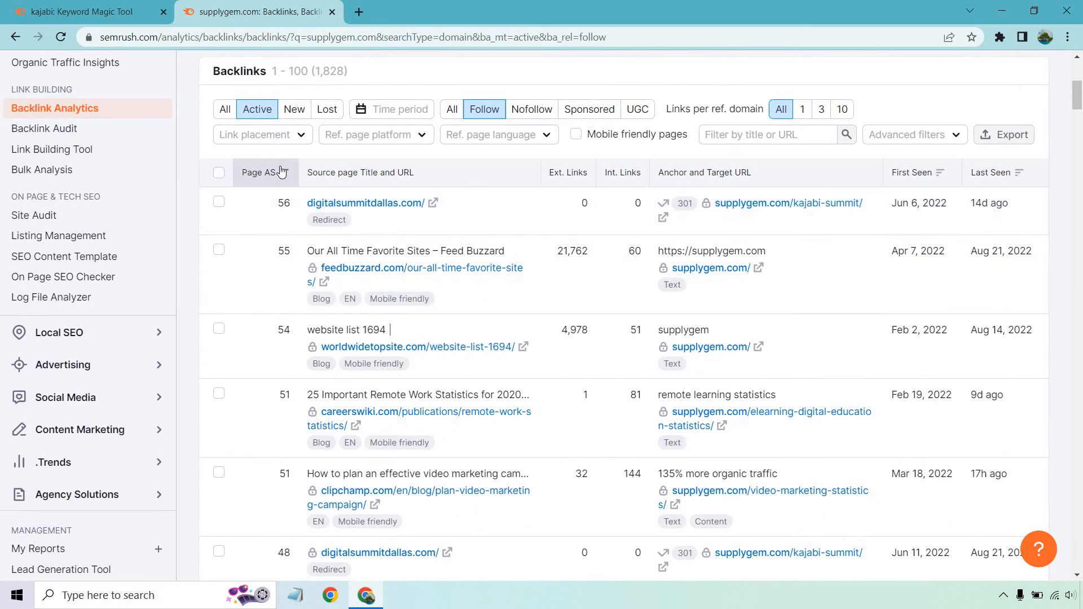
mouse_move(628, 350)
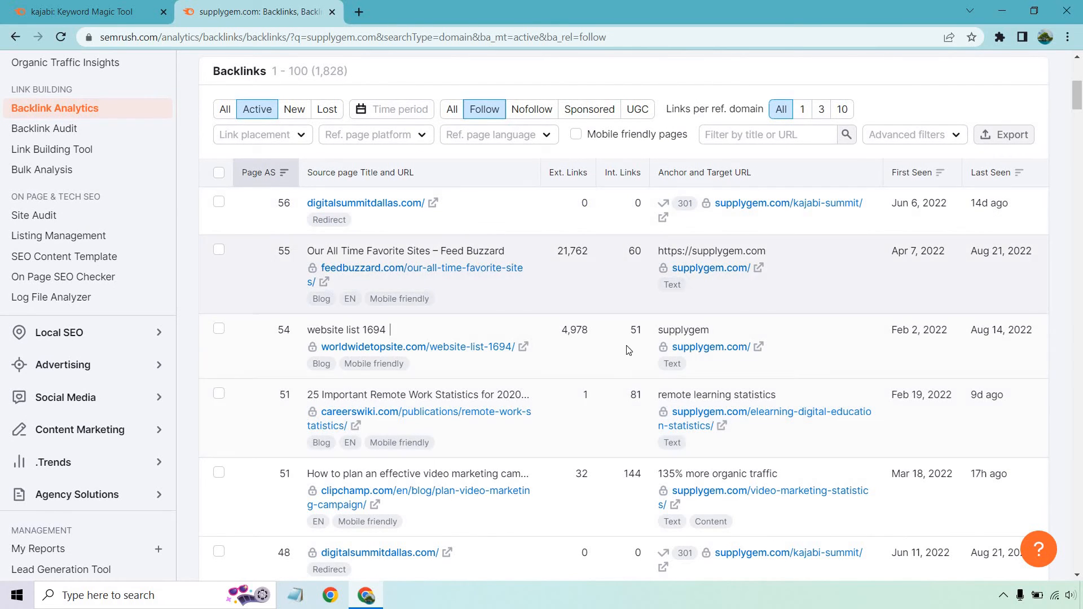
scroll("down", 3)
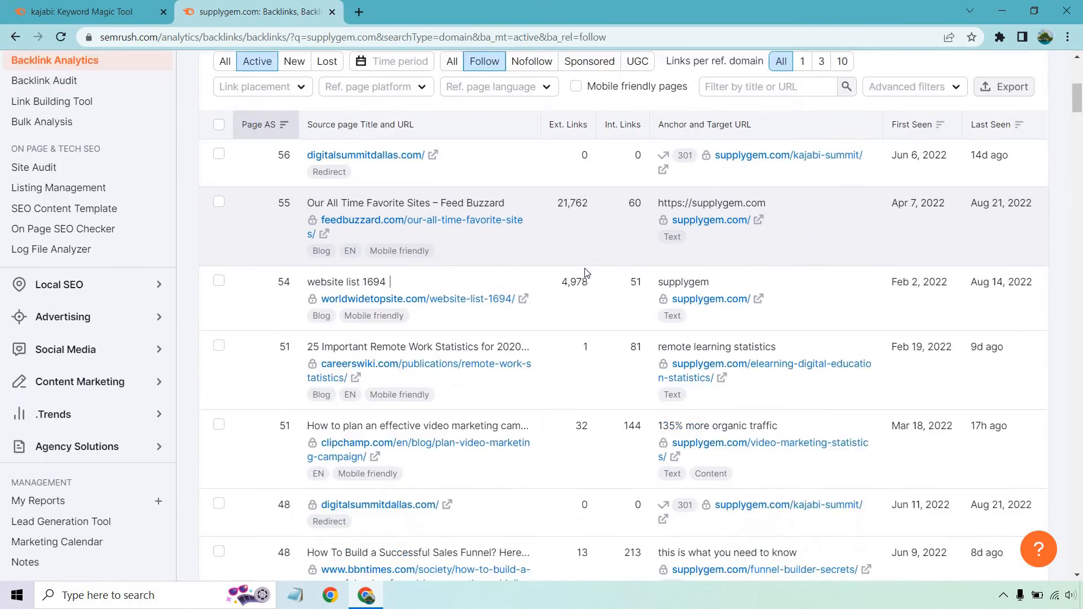
scroll("down", 3)
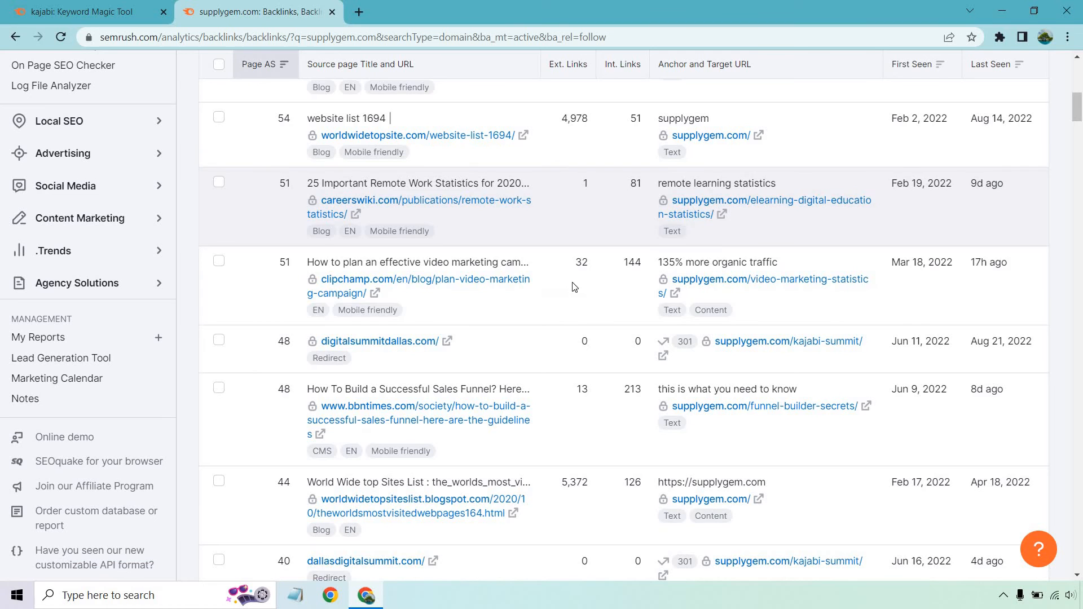
scroll("down", 3)
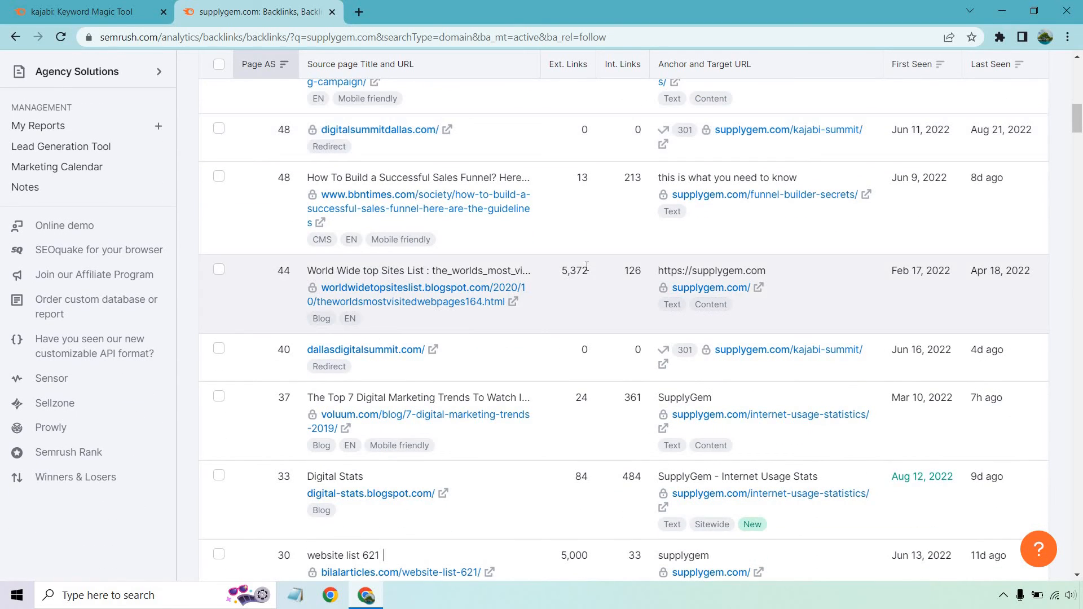
scroll("down", 3)
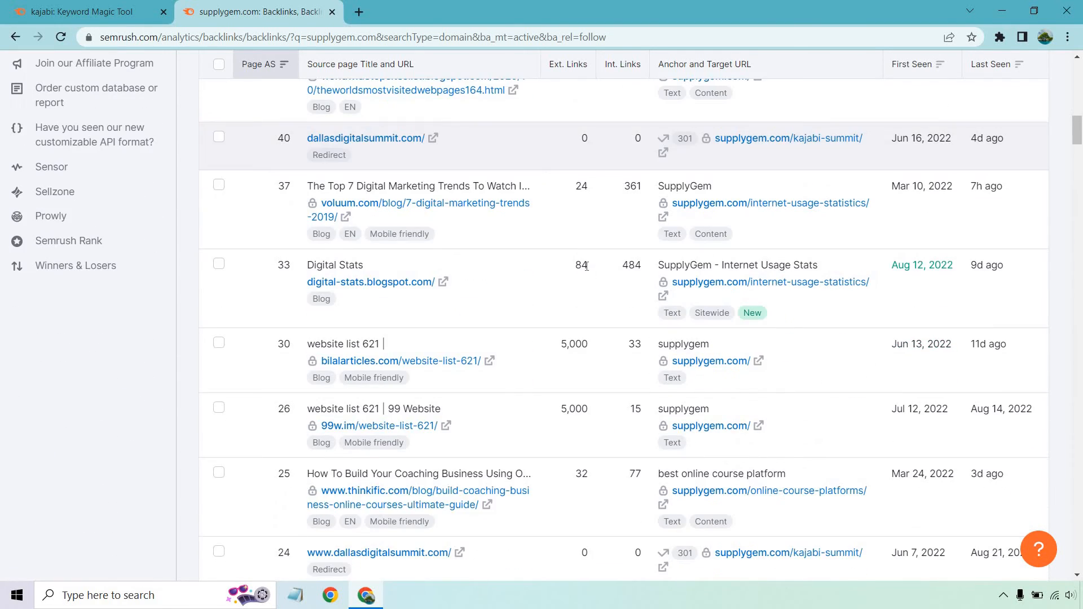
scroll("down", 3)
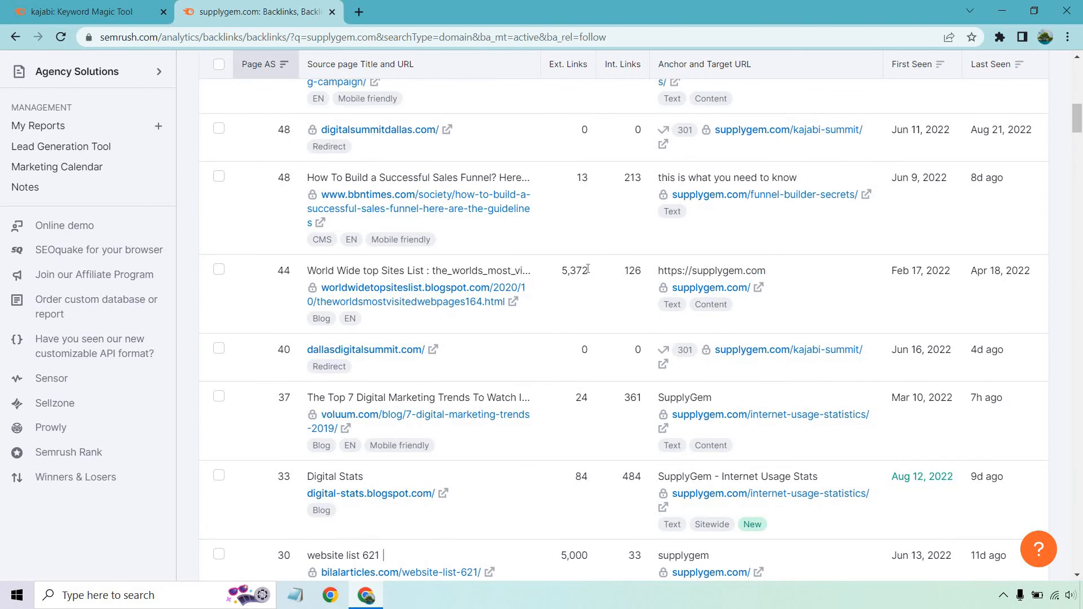
scroll("up", 3)
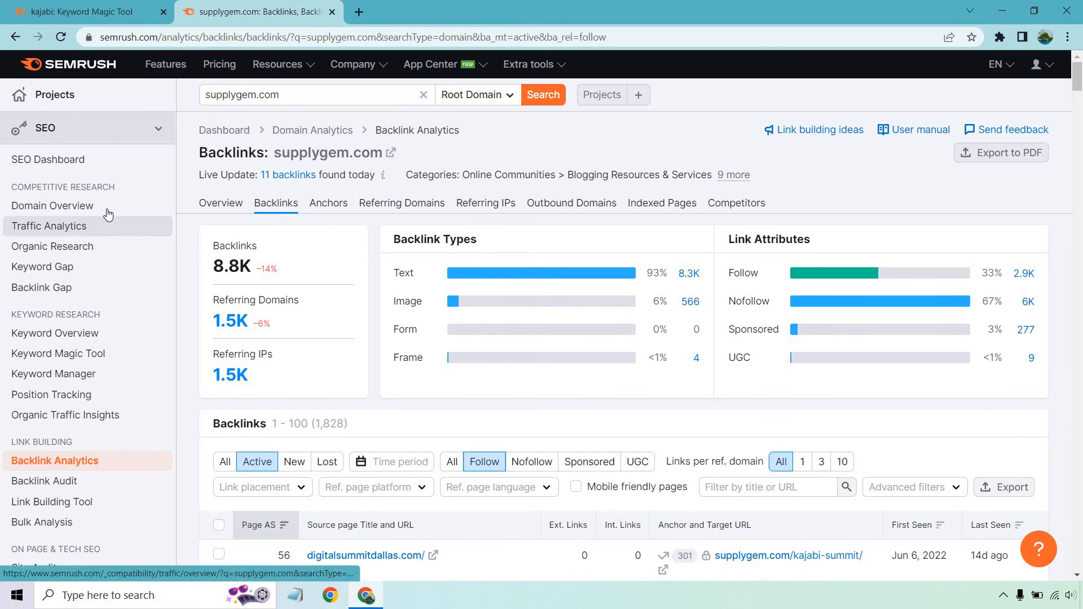
scroll("down", 3)
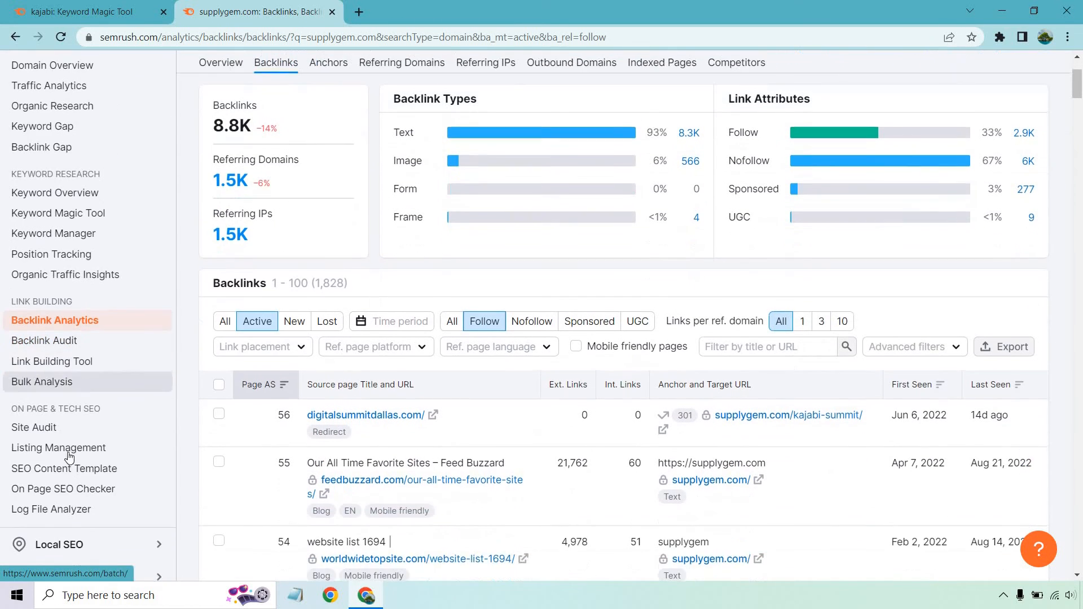
scroll("down", 3)
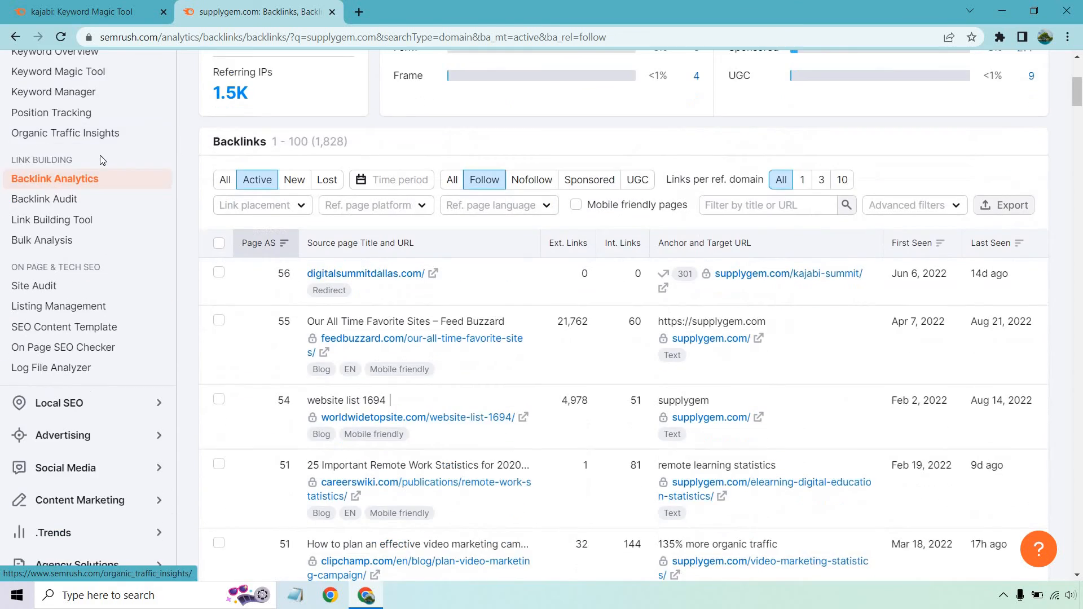
scroll("down", 3)
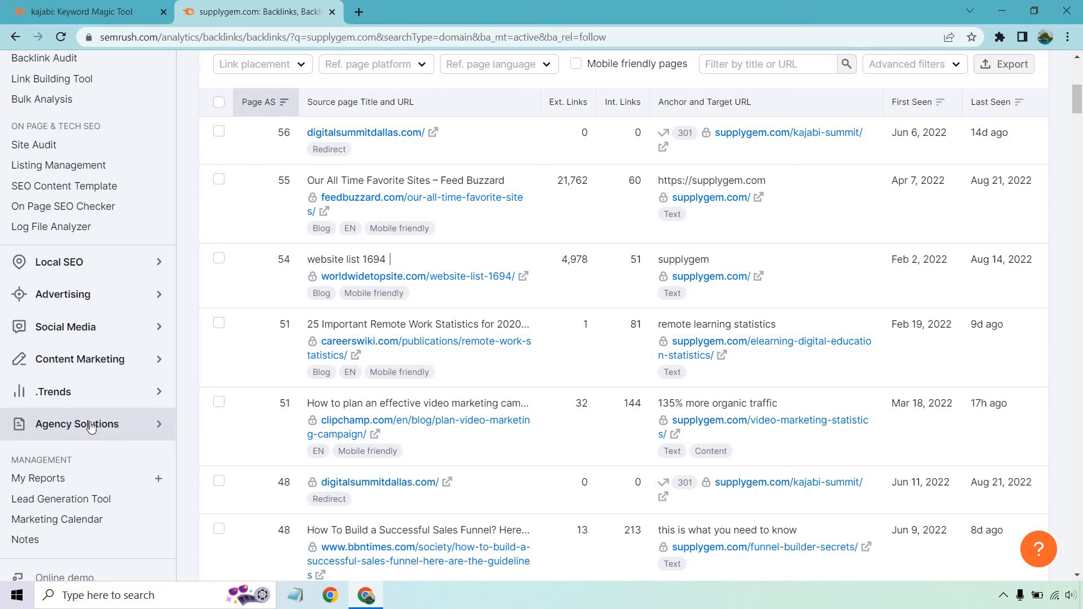
scroll("up", 3)
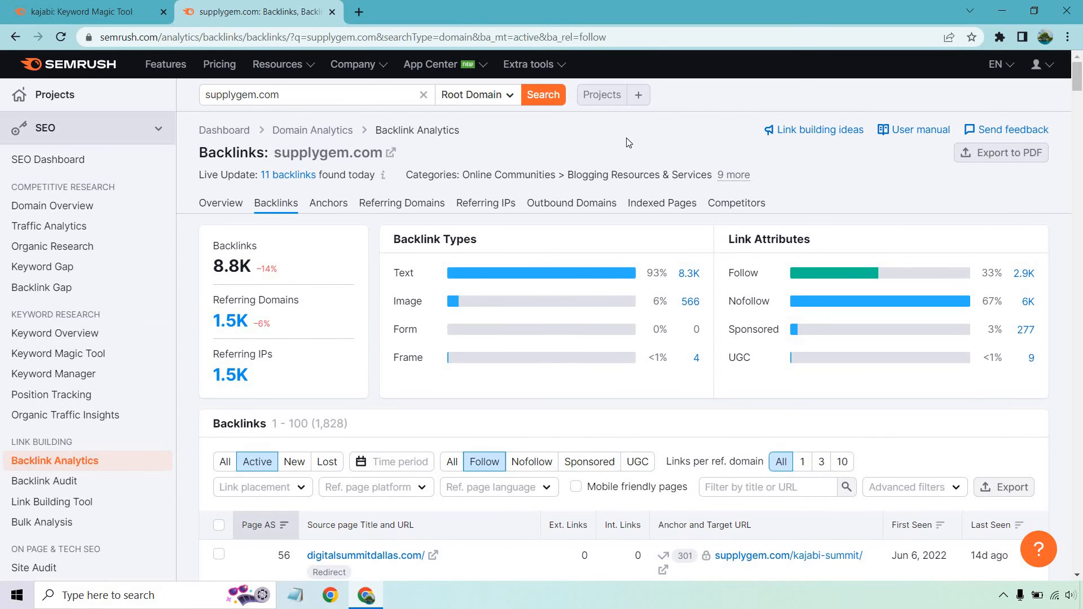